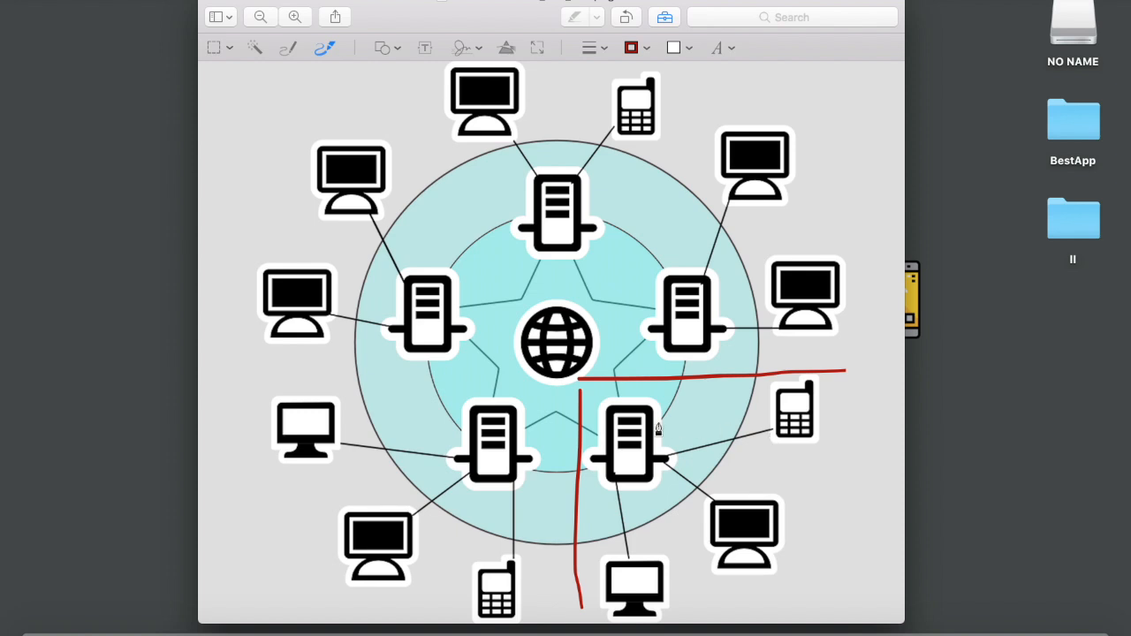
{"action": "mouse_move", "coordinate": [751, 526]}
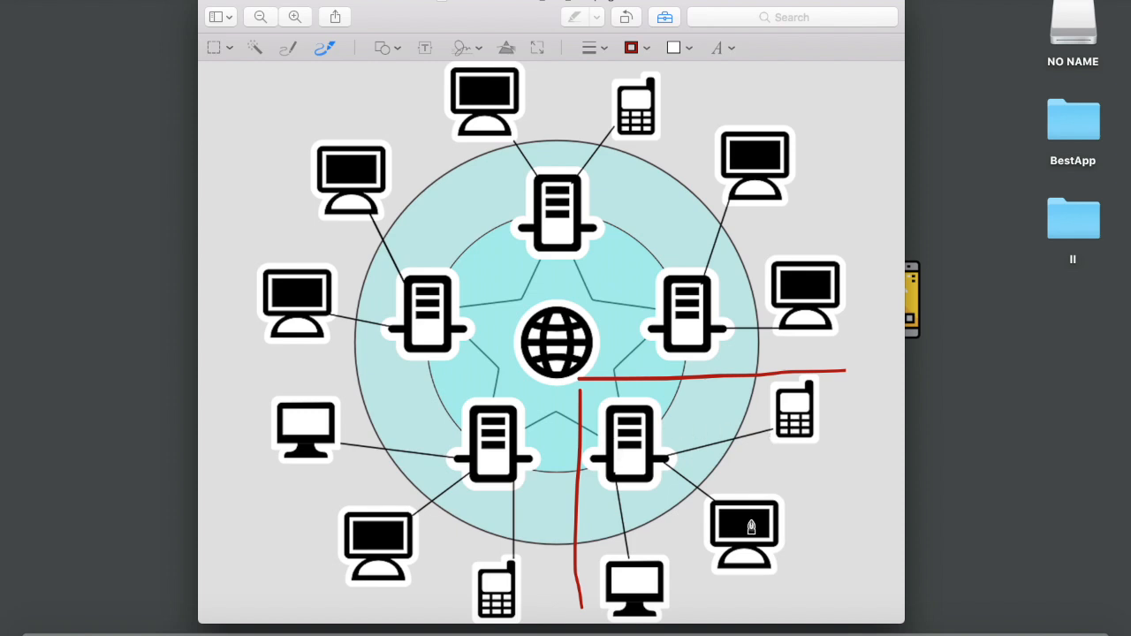
{"action": "mouse_move", "coordinate": [739, 85]}
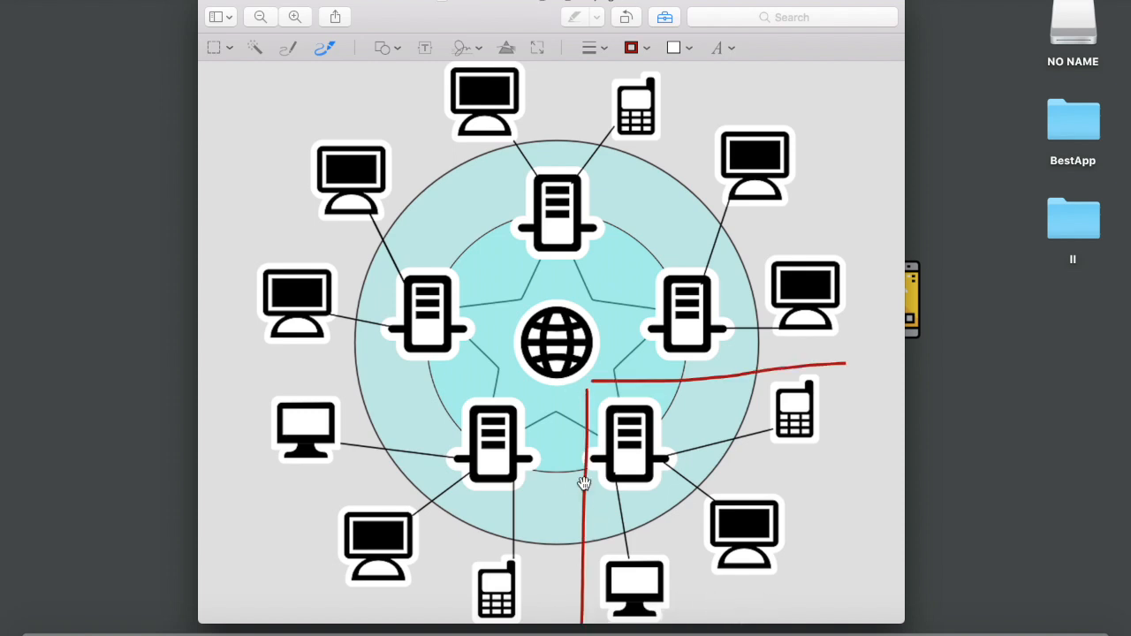
{"action": "mouse_move", "coordinate": [572, 484]}
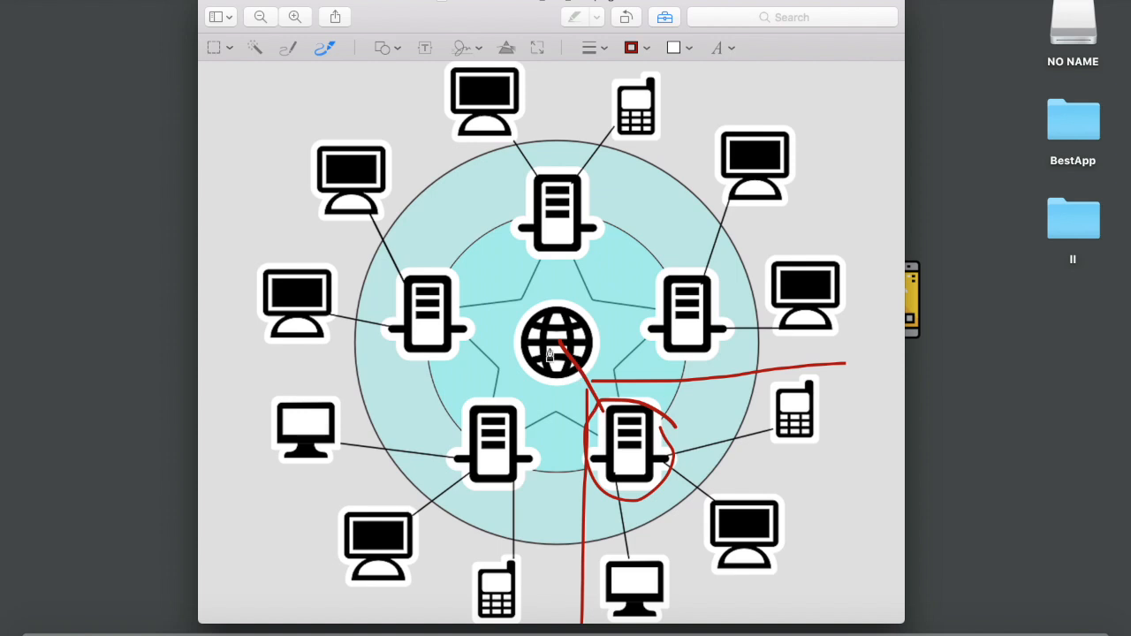
{"action": "mouse_move", "coordinate": [828, 430]}
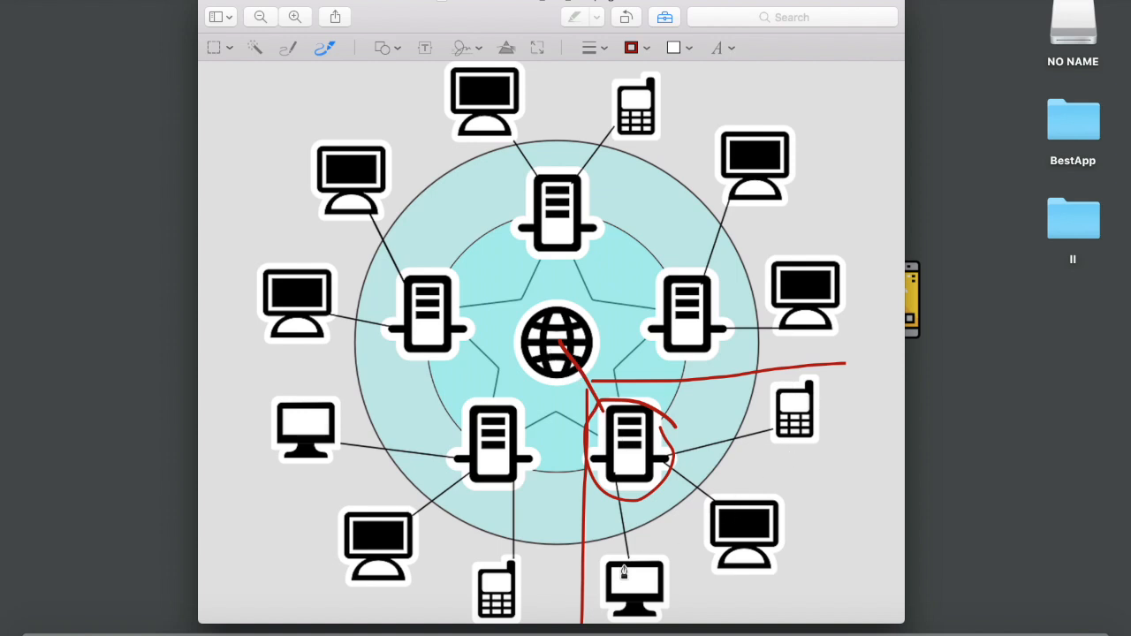
{"action": "mouse_move", "coordinate": [762, 555]}
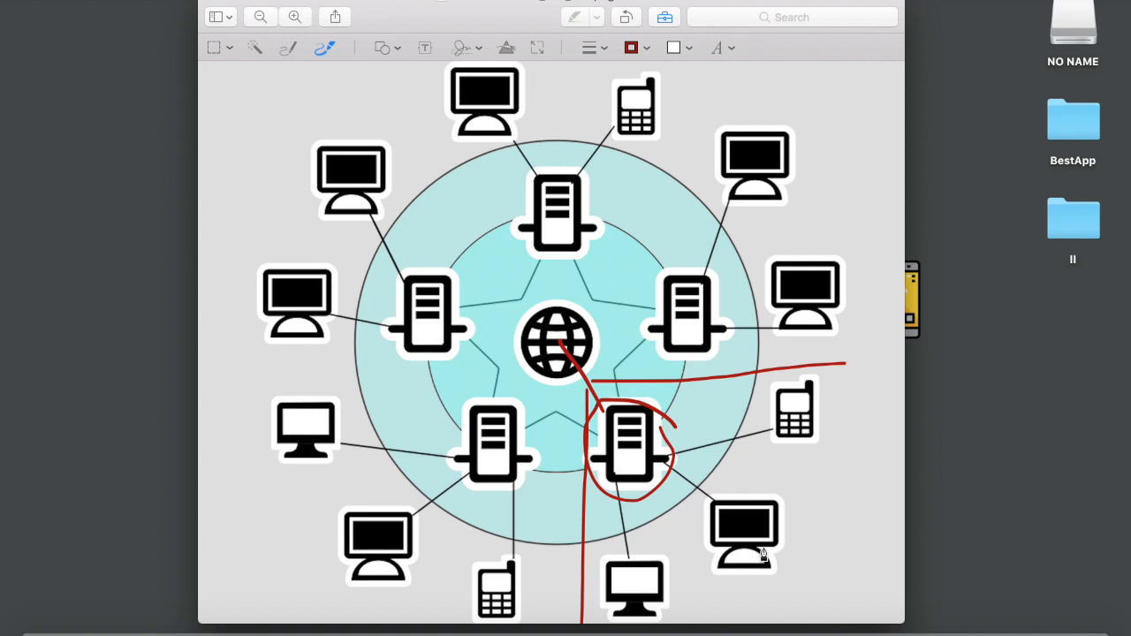
{"action": "mouse_move", "coordinate": [693, 429]}
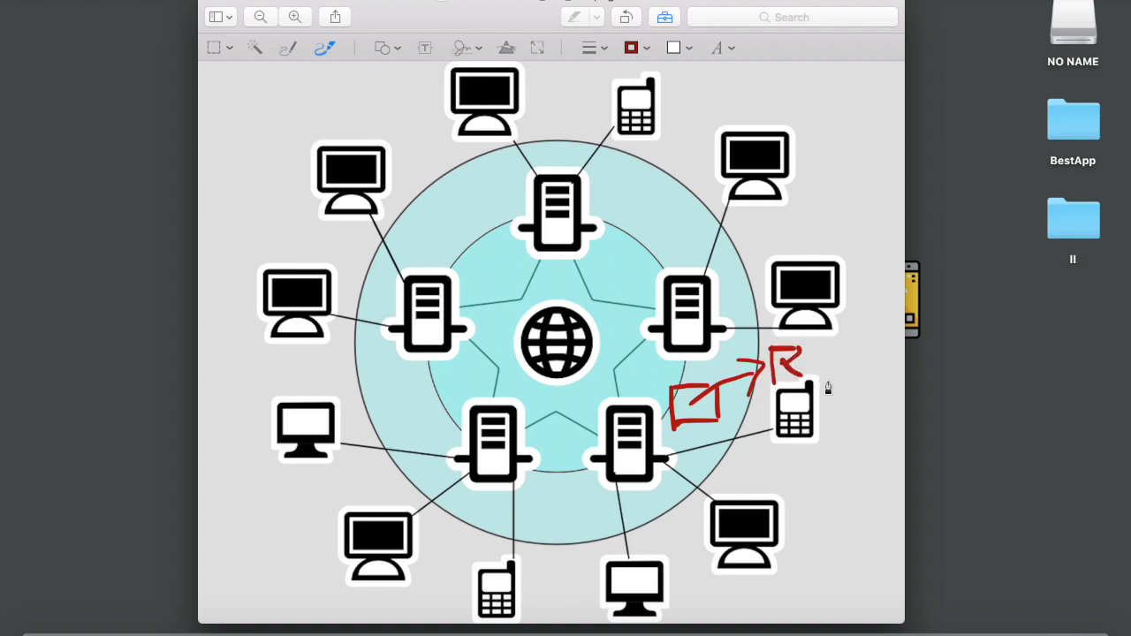
{"action": "mouse_move", "coordinate": [622, 448]}
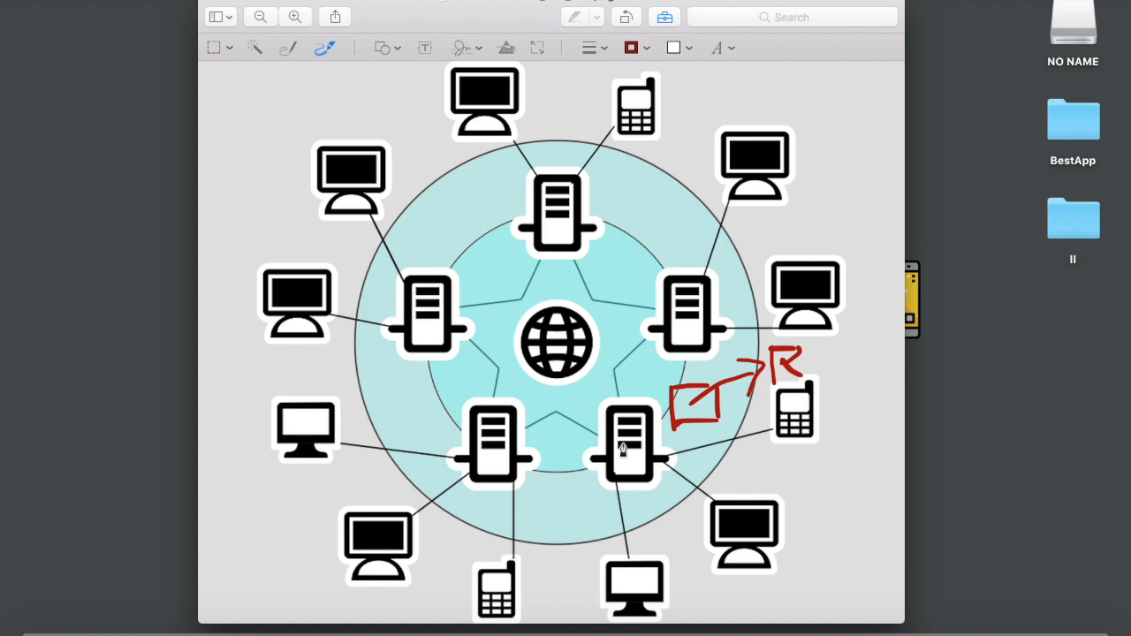
{"action": "mouse_move", "coordinate": [555, 597]}
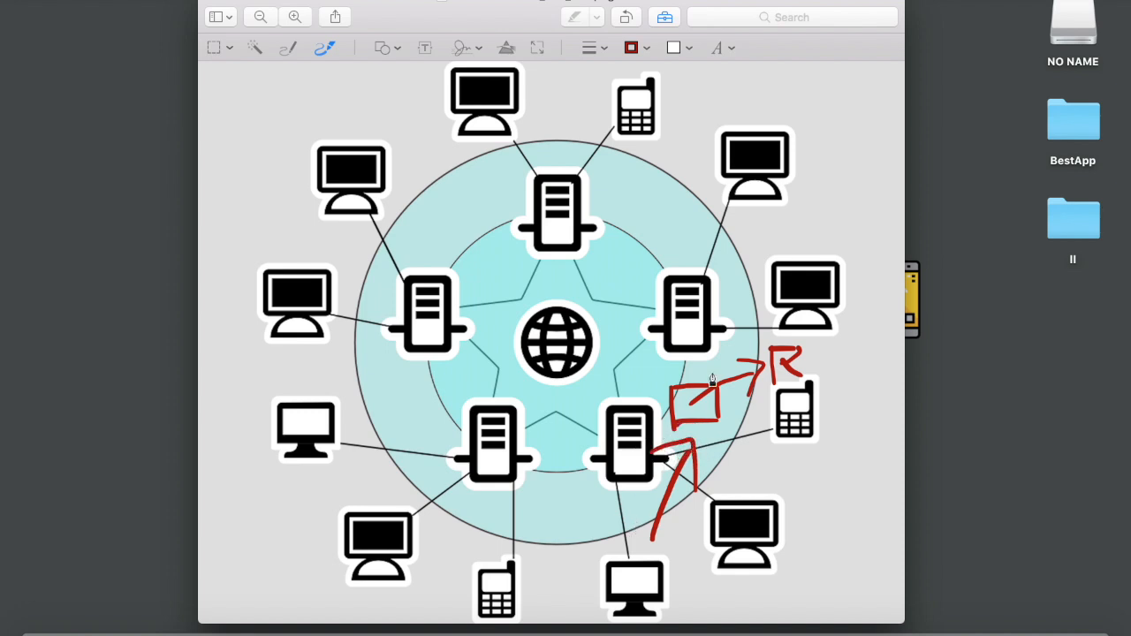
{"action": "mouse_move", "coordinate": [707, 375]}
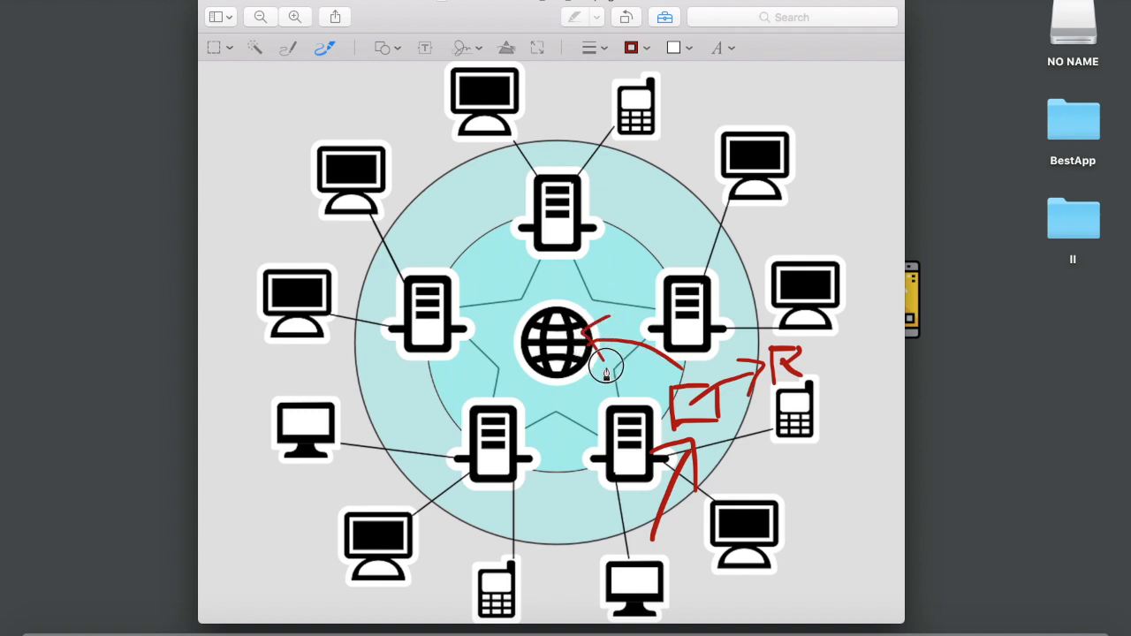
{"action": "mouse_move", "coordinate": [550, 313]}
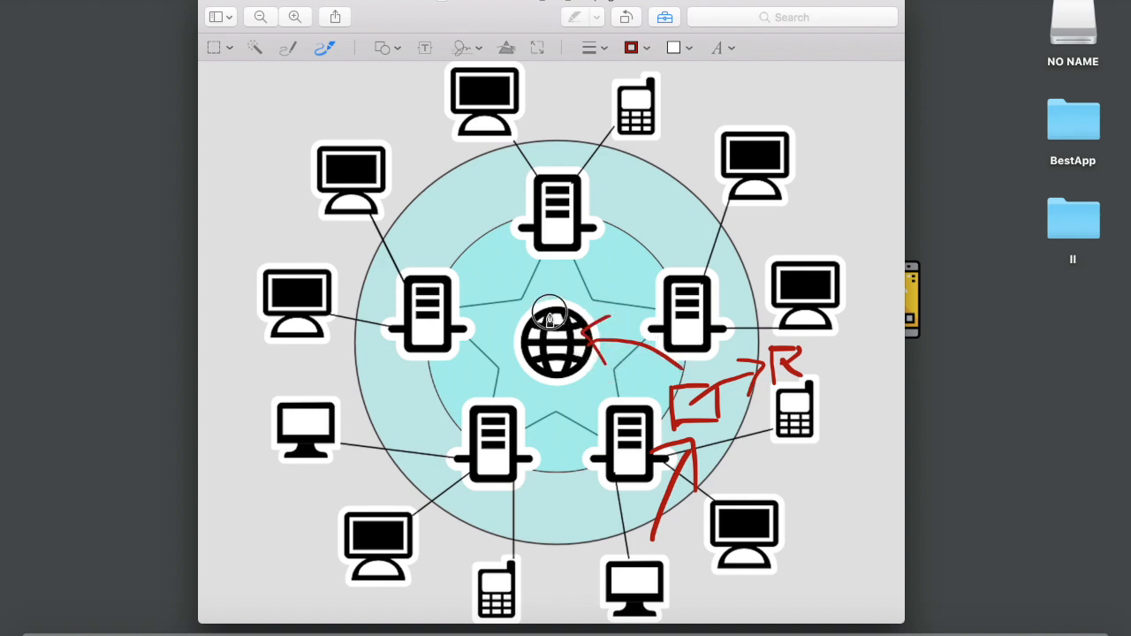
- Draw a thick red curve from the globe to the router, then a downward flow arrow
{"action": "left_click_drag", "start_coordinate": [553, 309], "coordinate": [689, 358]}
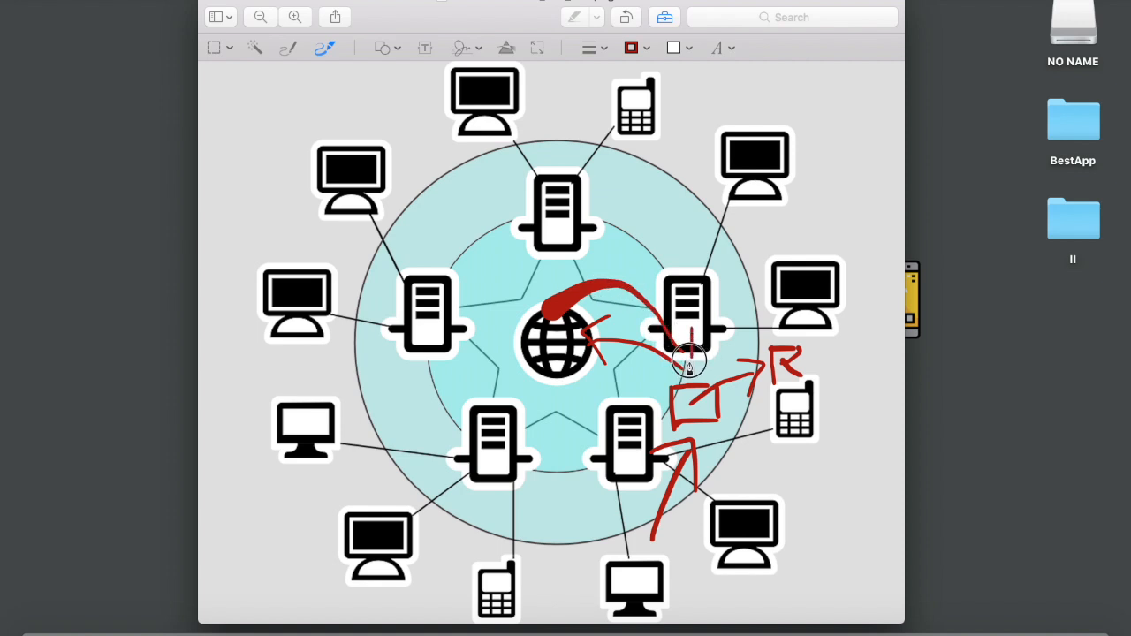
{"action": "mouse_move", "coordinate": [654, 354]}
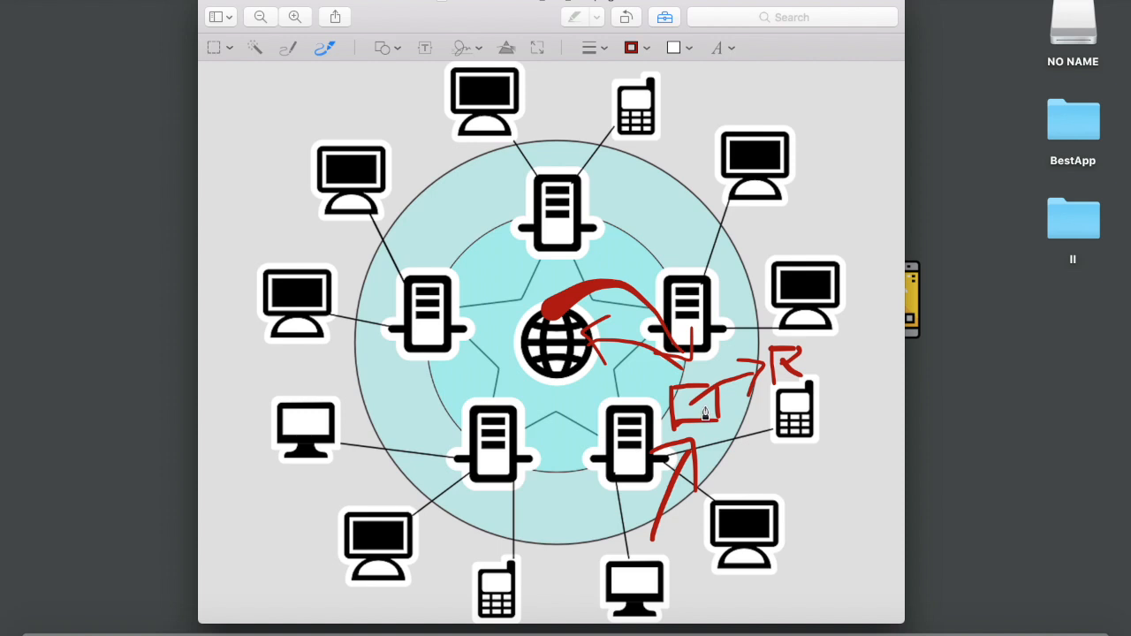
{"action": "left_click_drag", "start_coordinate": [702, 406], "coordinate": [664, 557]}
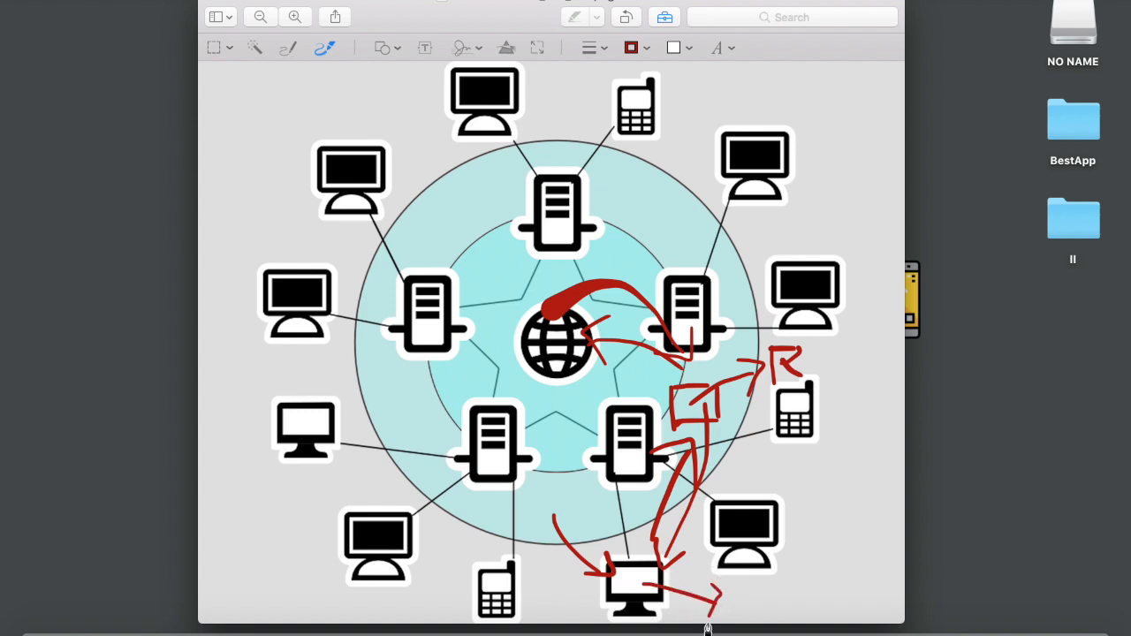
{"action": "mouse_move", "coordinate": [761, 590]}
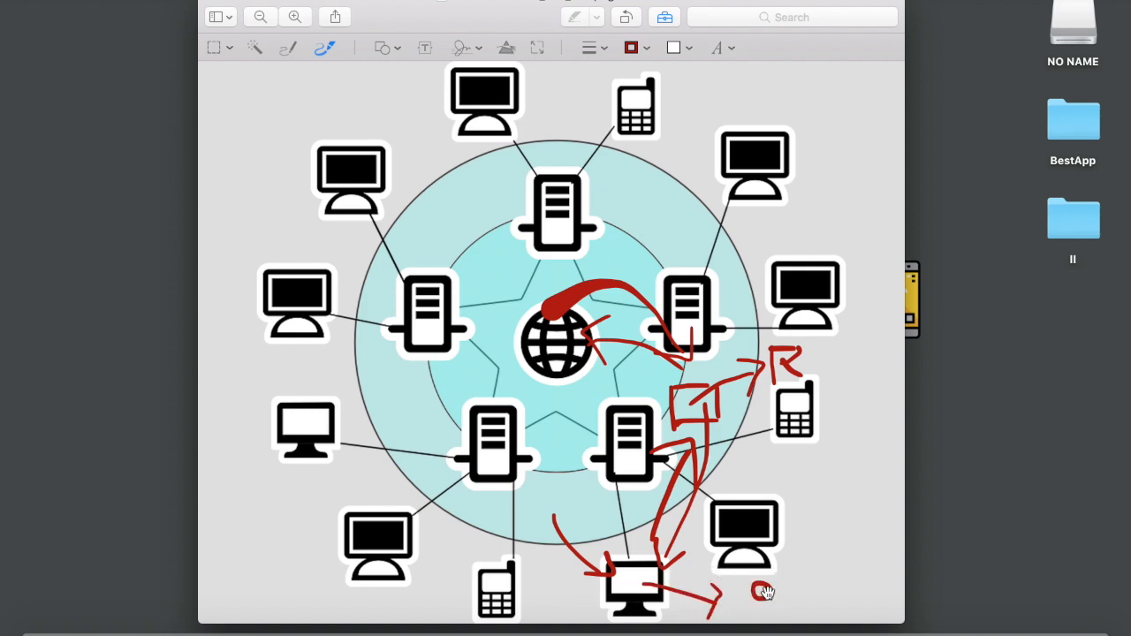
- Sketch a small red C-shaped hook with an arrow below the bottom-right computer
{"action": "left_click_drag", "start_coordinate": [751, 592], "coordinate": [795, 610]}
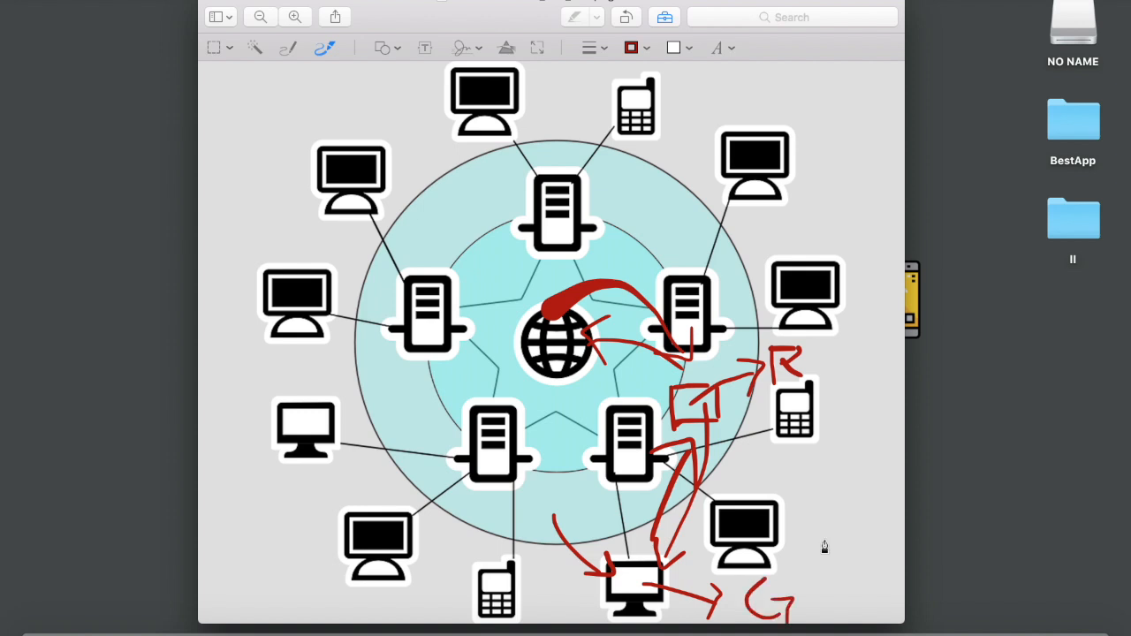
{"action": "mouse_move", "coordinate": [614, 196]}
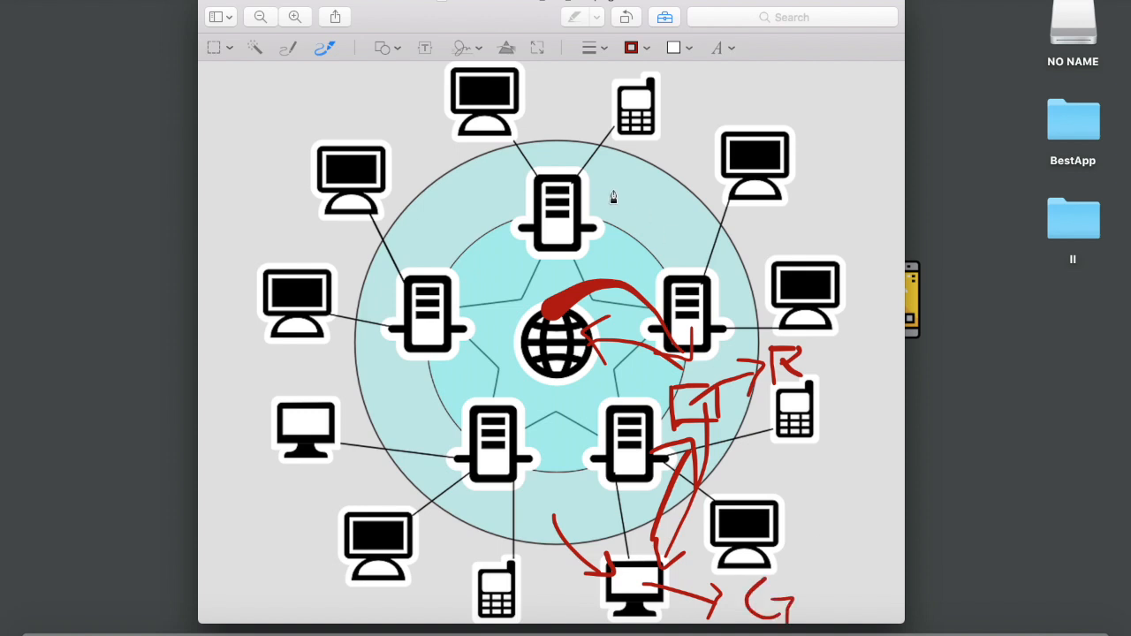
{"action": "mouse_move", "coordinate": [591, 265]}
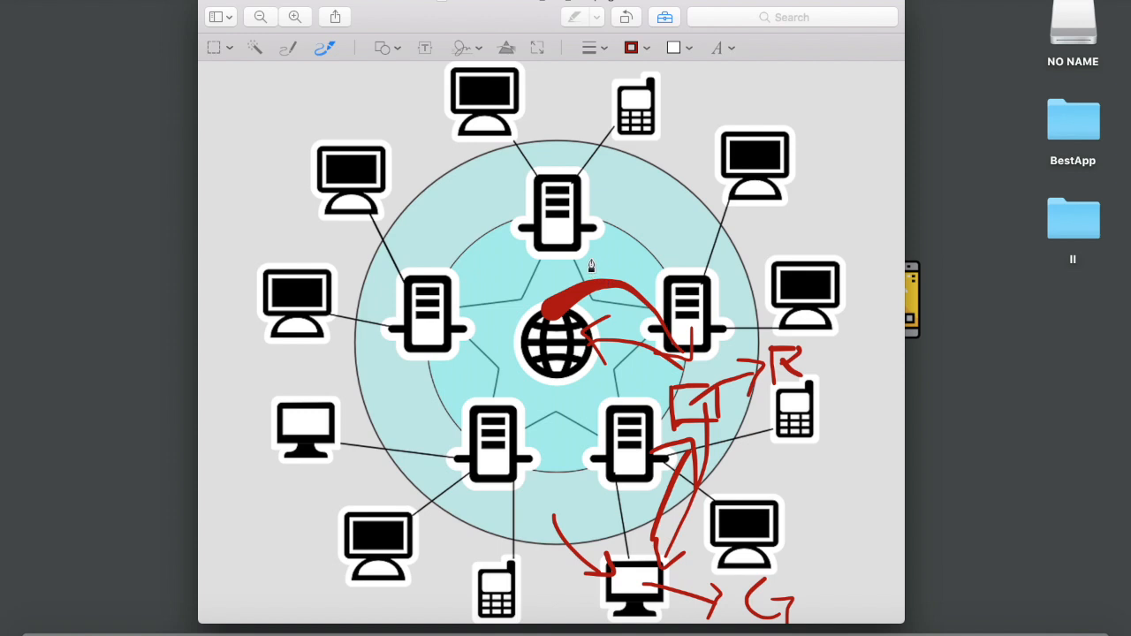
{"action": "mouse_move", "coordinate": [660, 499]}
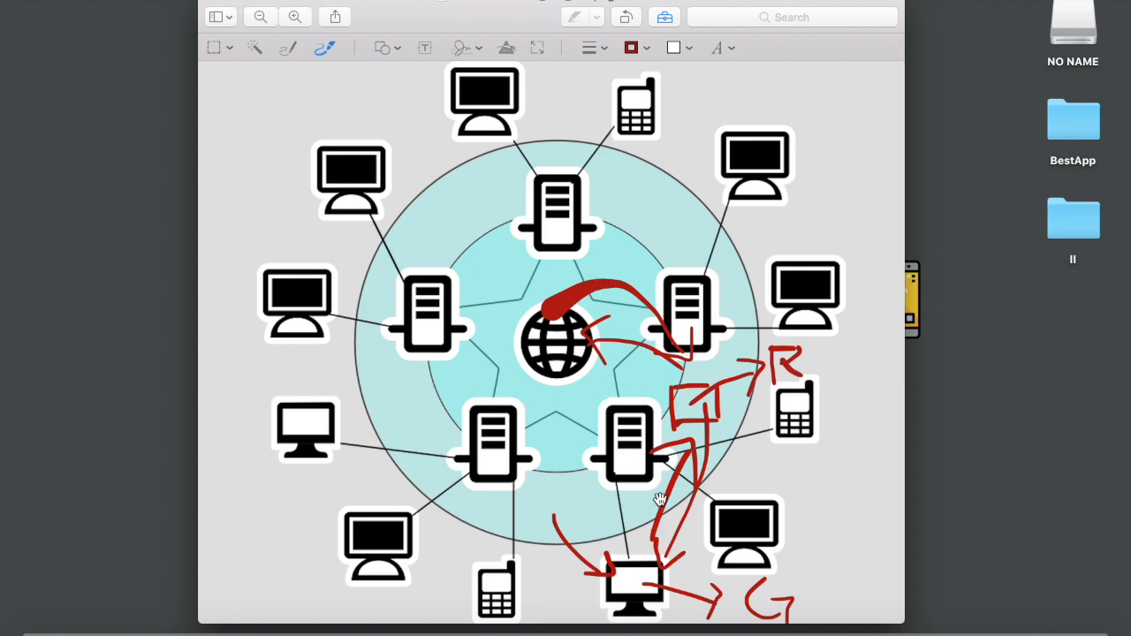
{"action": "mouse_move", "coordinate": [706, 425]}
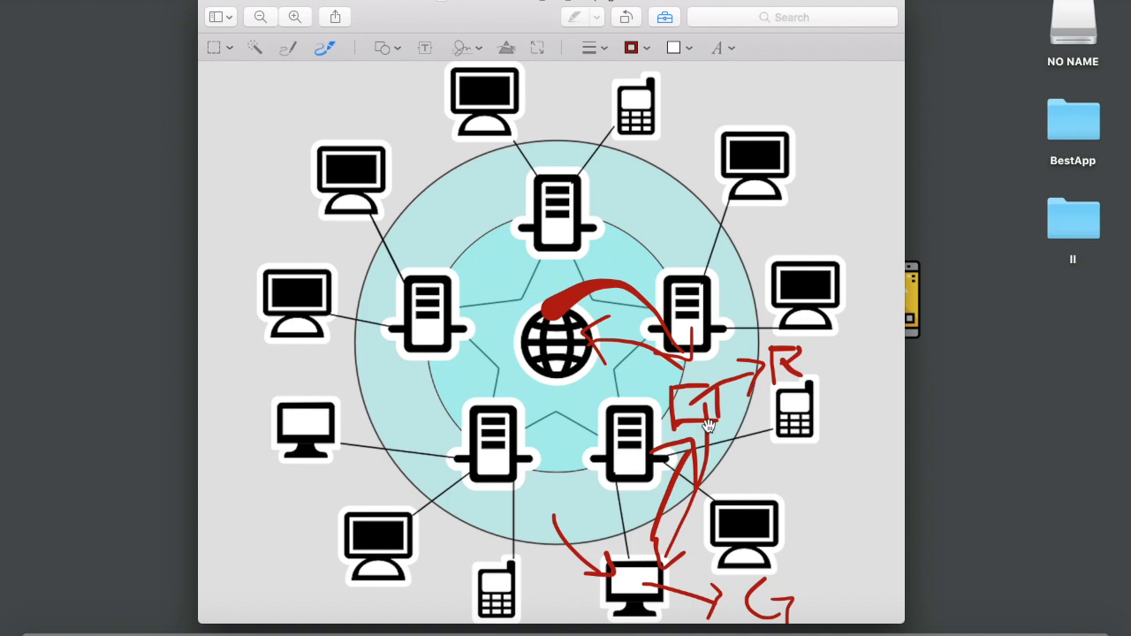
{"action": "mouse_move", "coordinate": [705, 413]}
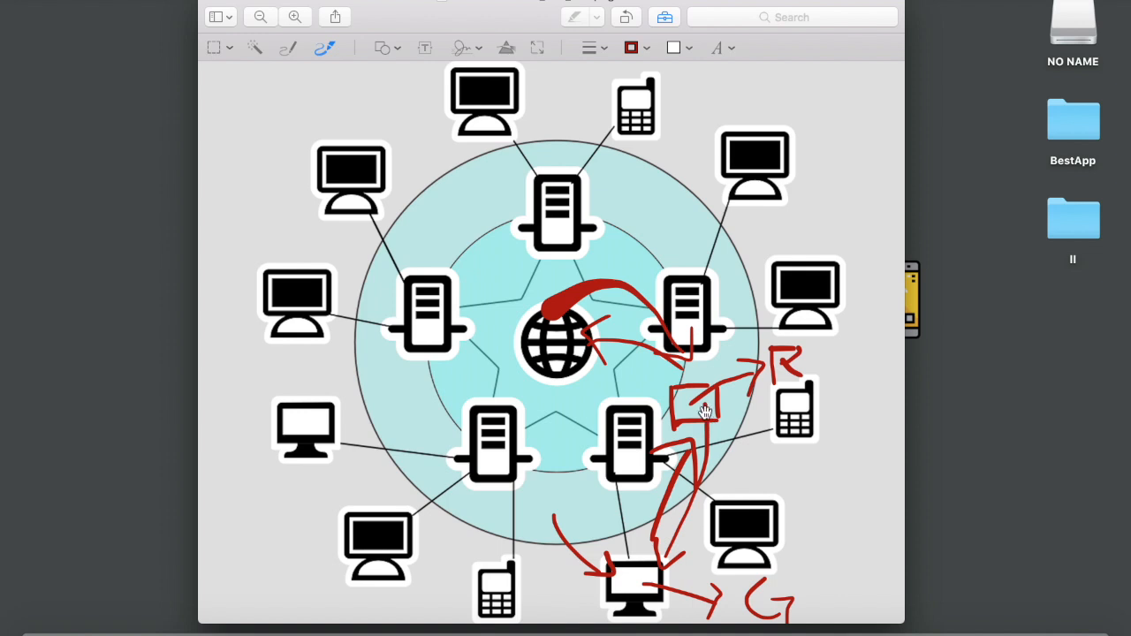
{"action": "mouse_move", "coordinate": [673, 546]}
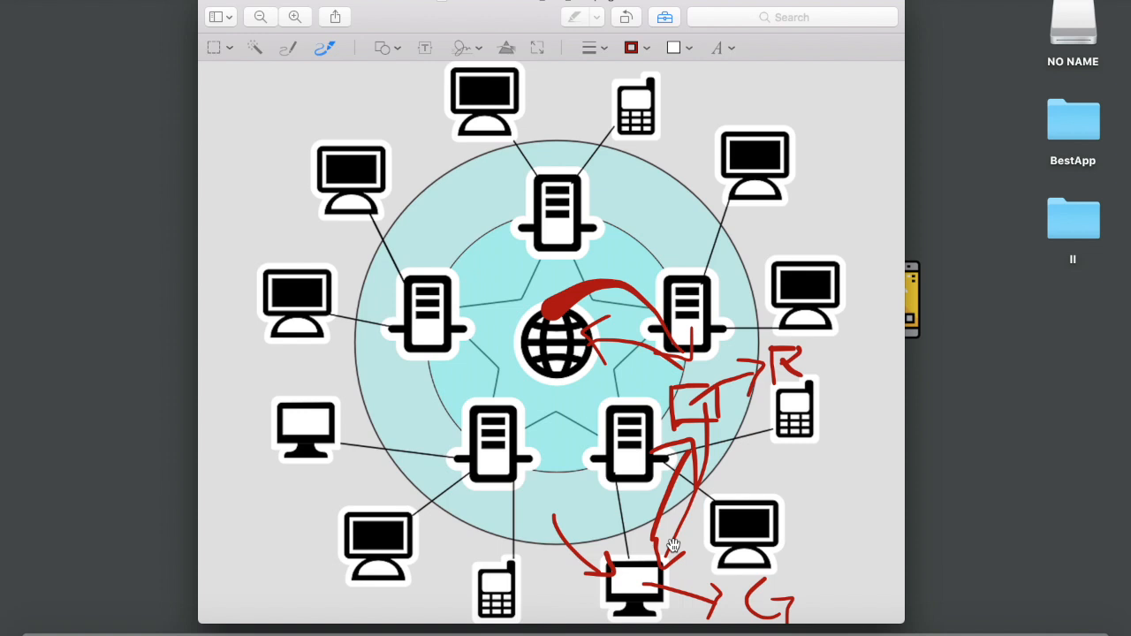
{"action": "mouse_move", "coordinate": [738, 402]}
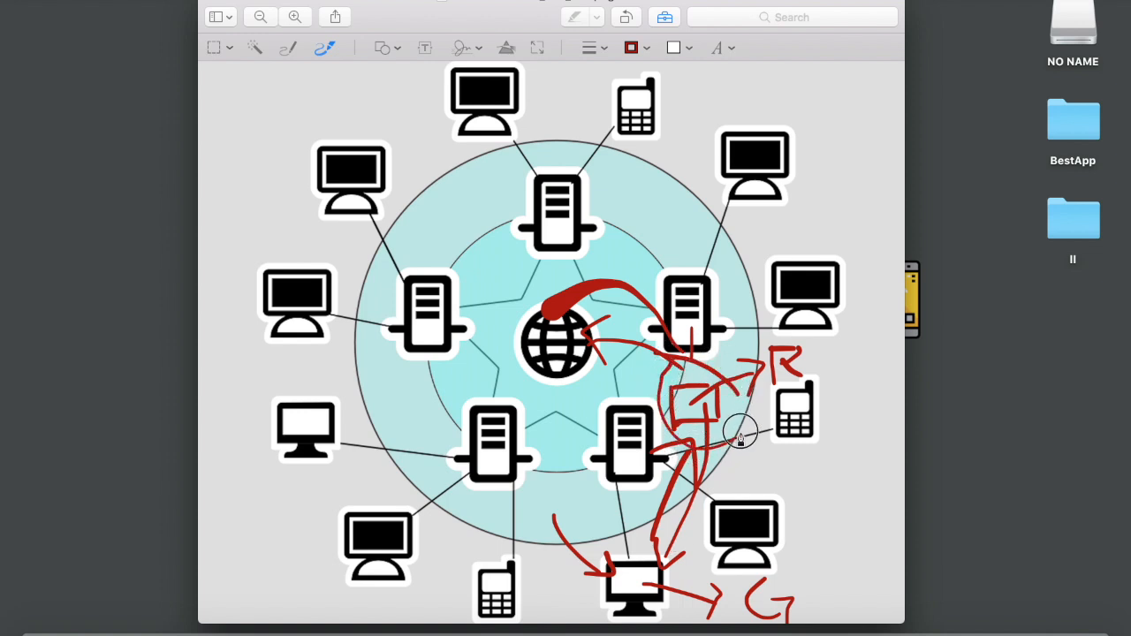
{"action": "mouse_move", "coordinate": [700, 578]}
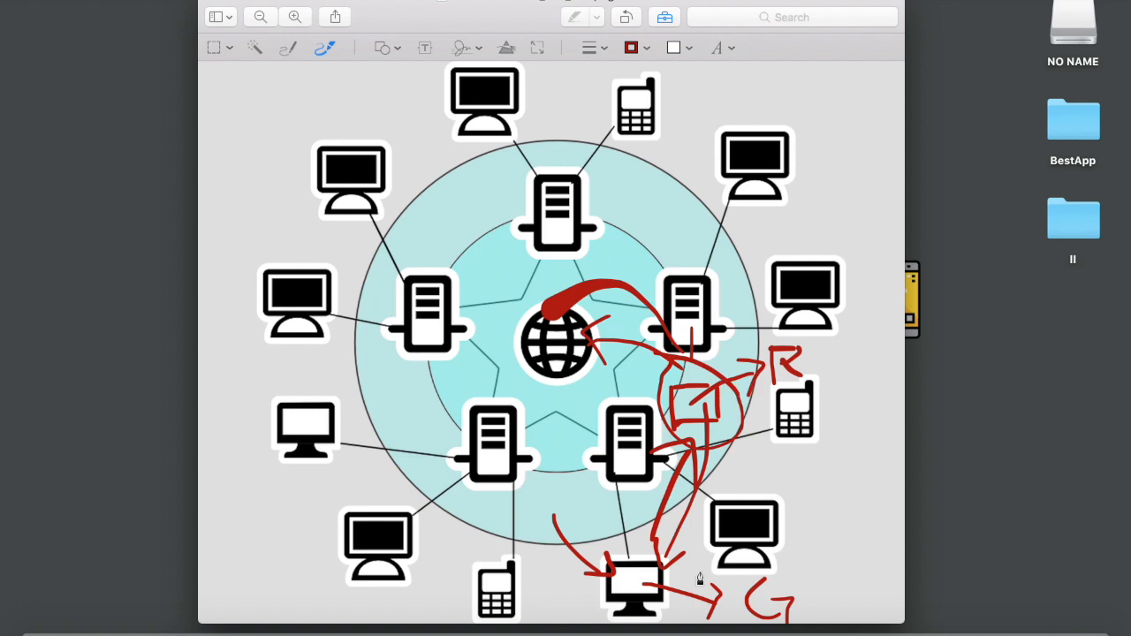